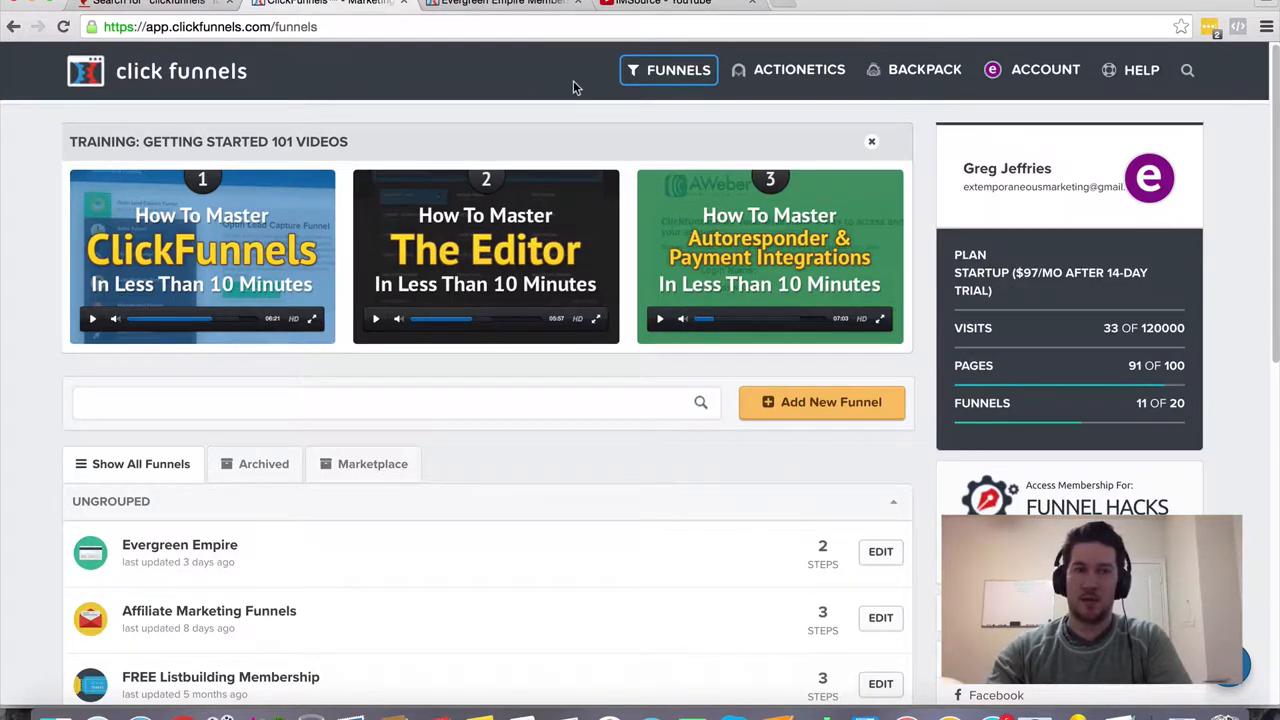
Step: Tour the top-bar menus for contacts and broadcasts, account settings, and help and support
click(800, 68)
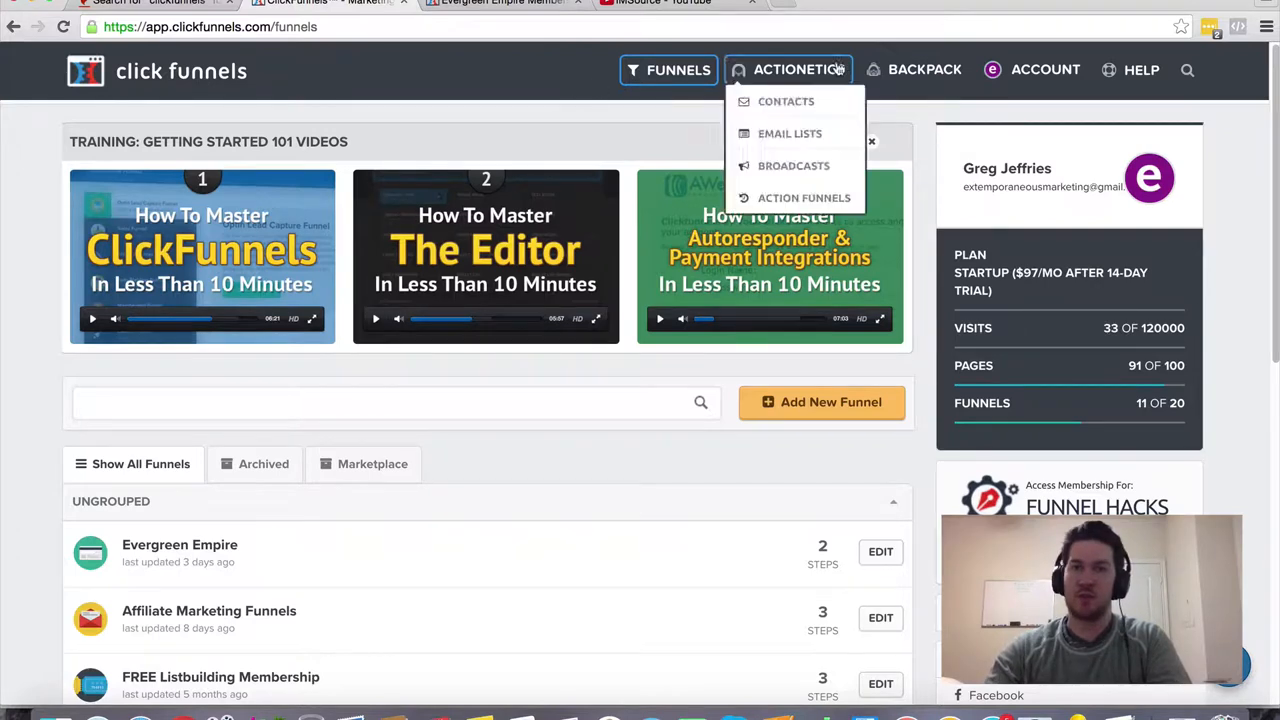
click(1044, 68)
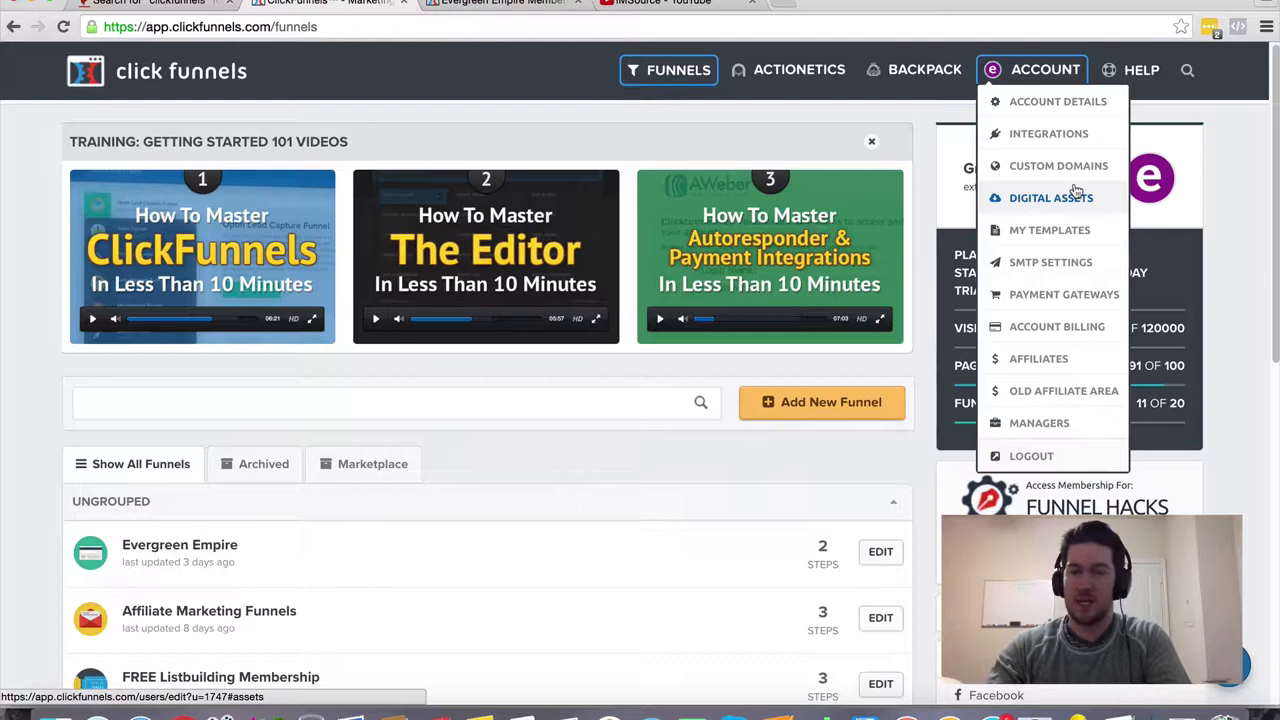
mouse_move(1048, 132)
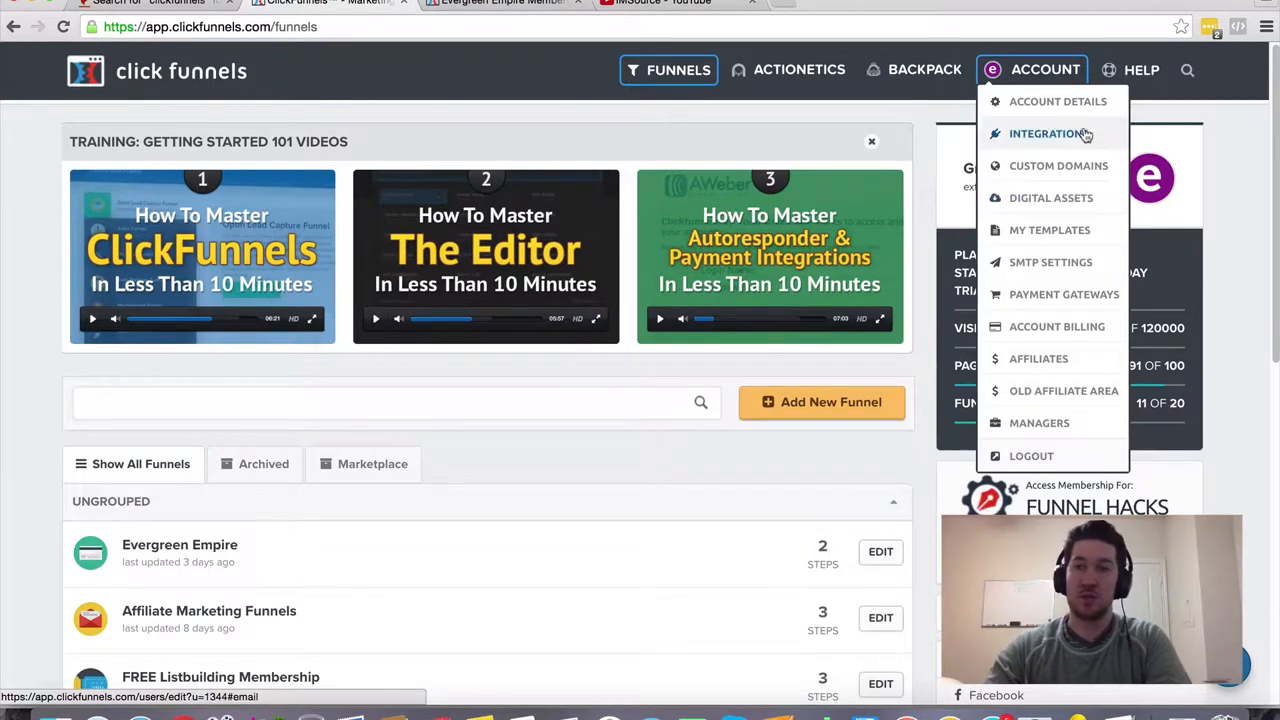
click(1140, 68)
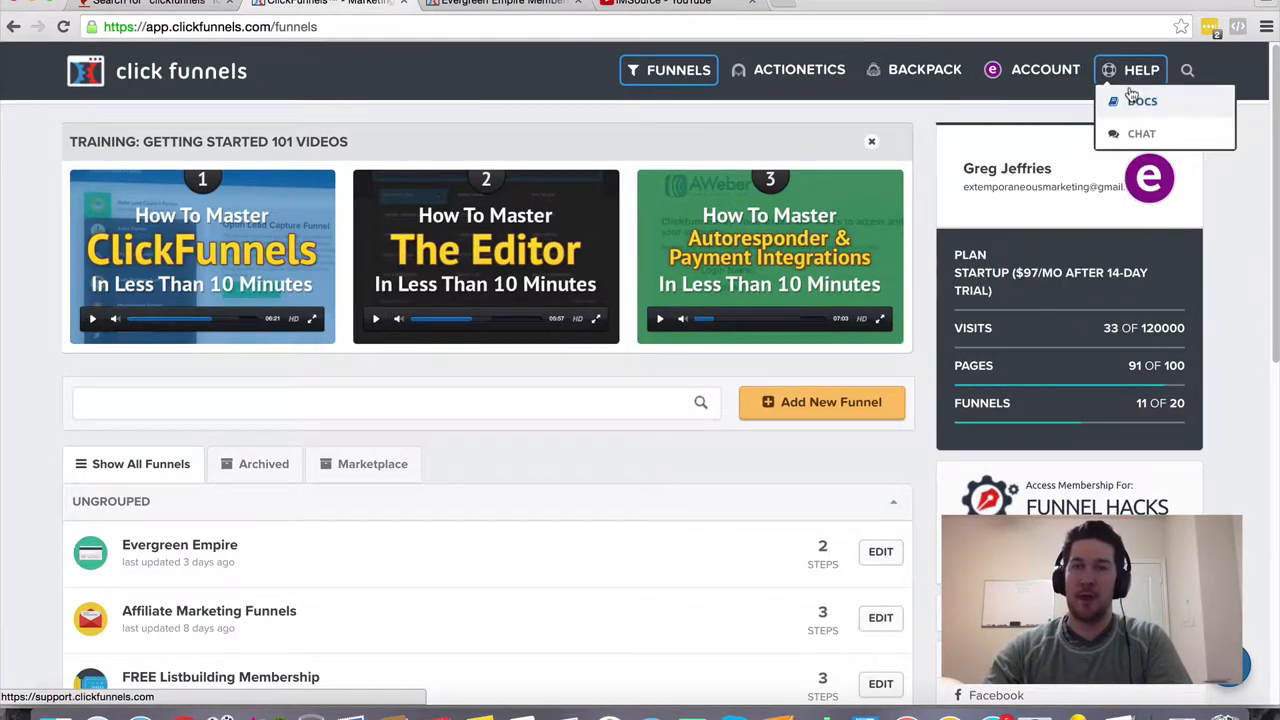
click(1044, 70)
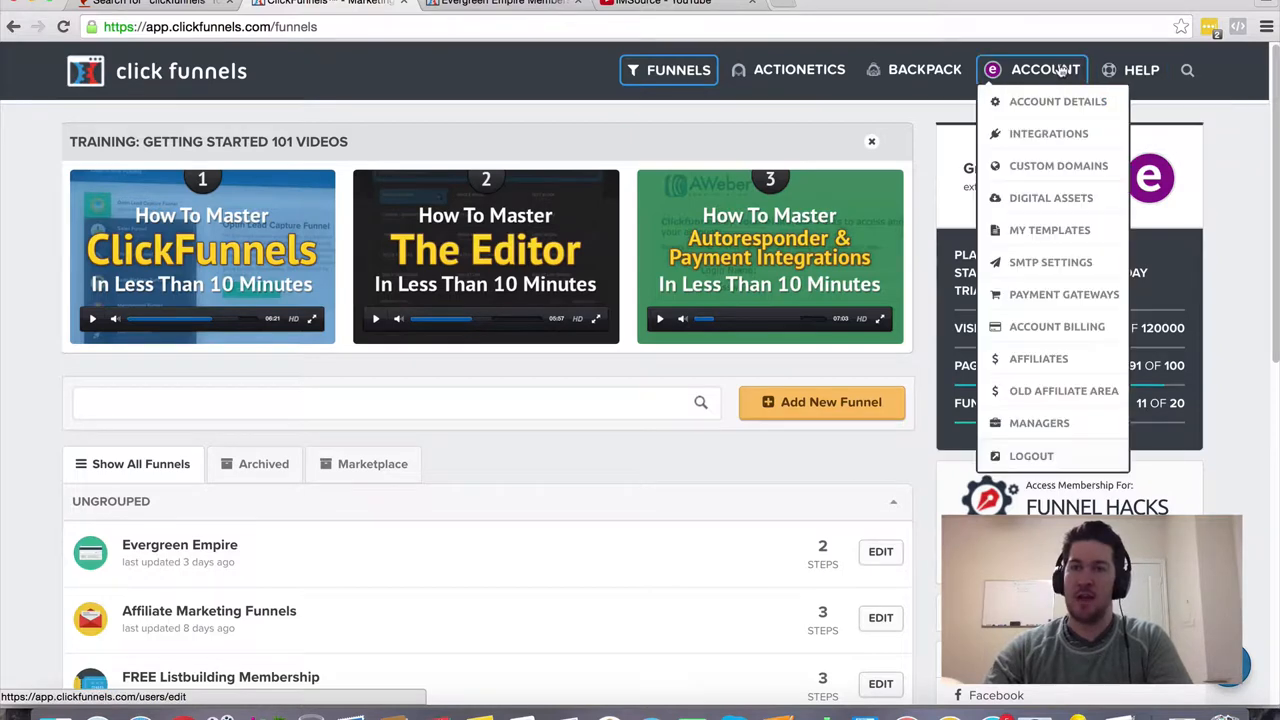
click(1140, 68)
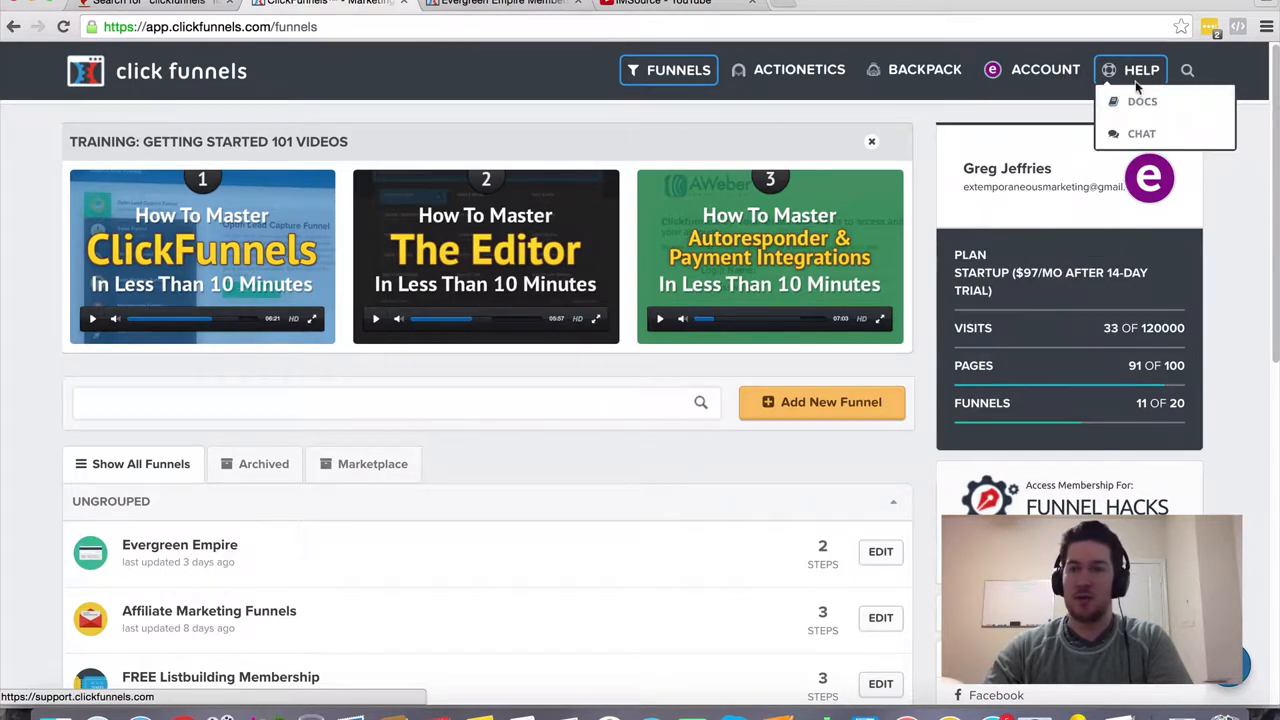
mouse_move(1142, 100)
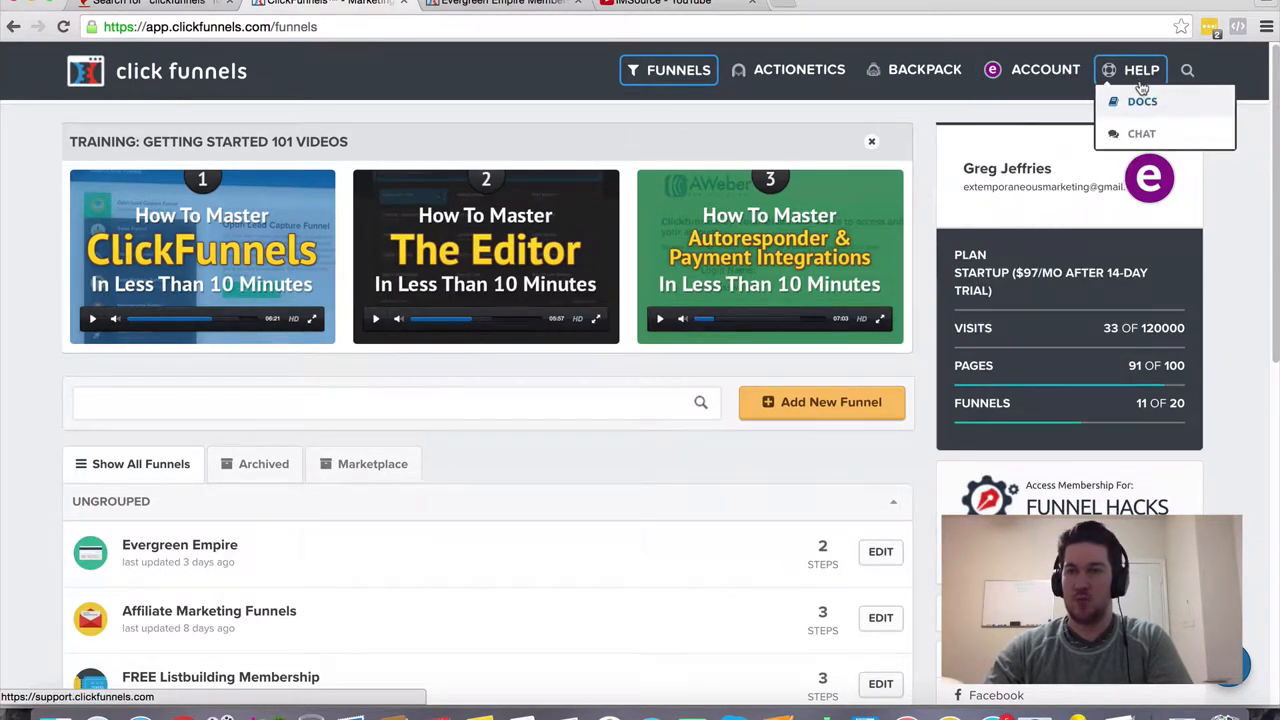
mouse_move(1044, 68)
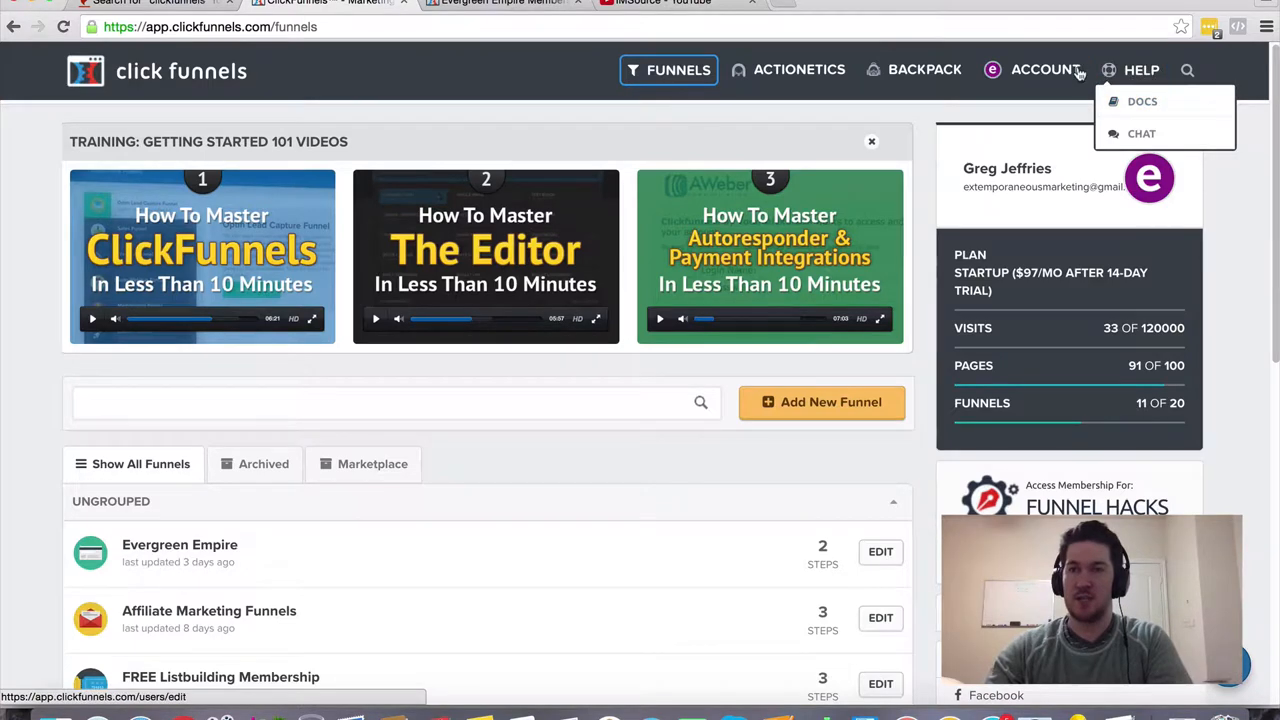
click(1046, 68)
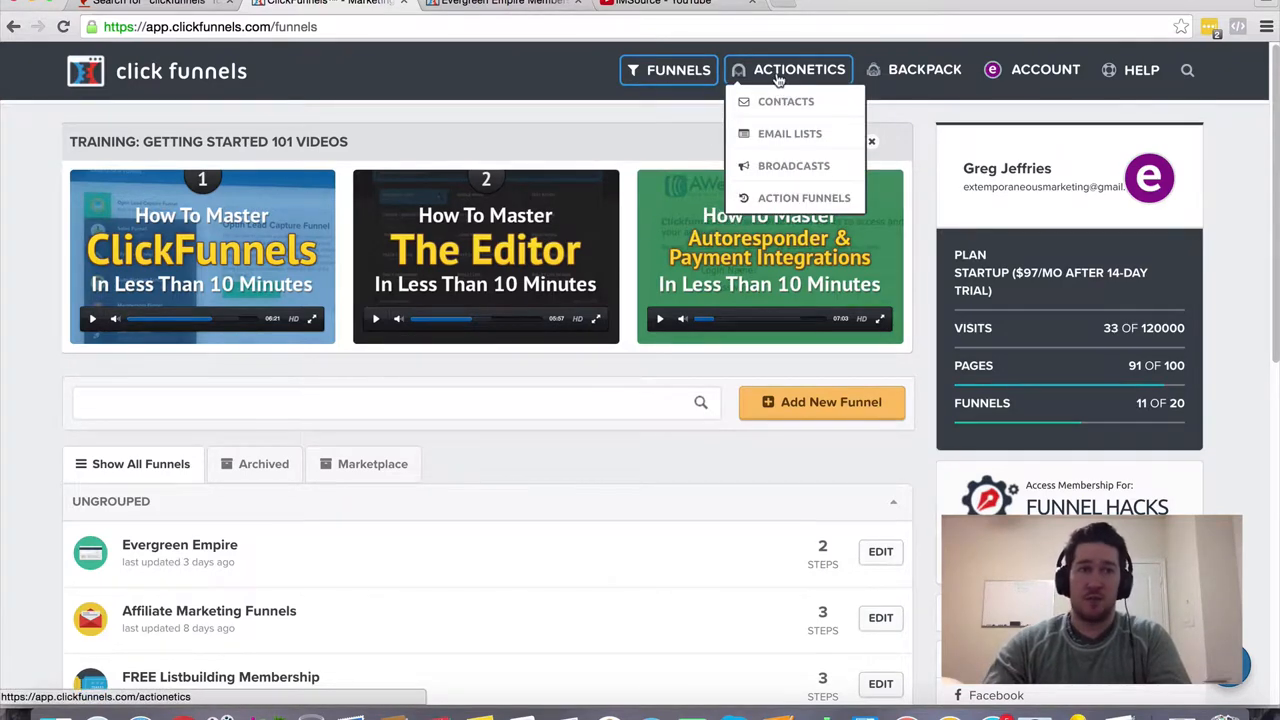
mouse_move(1116, 54)
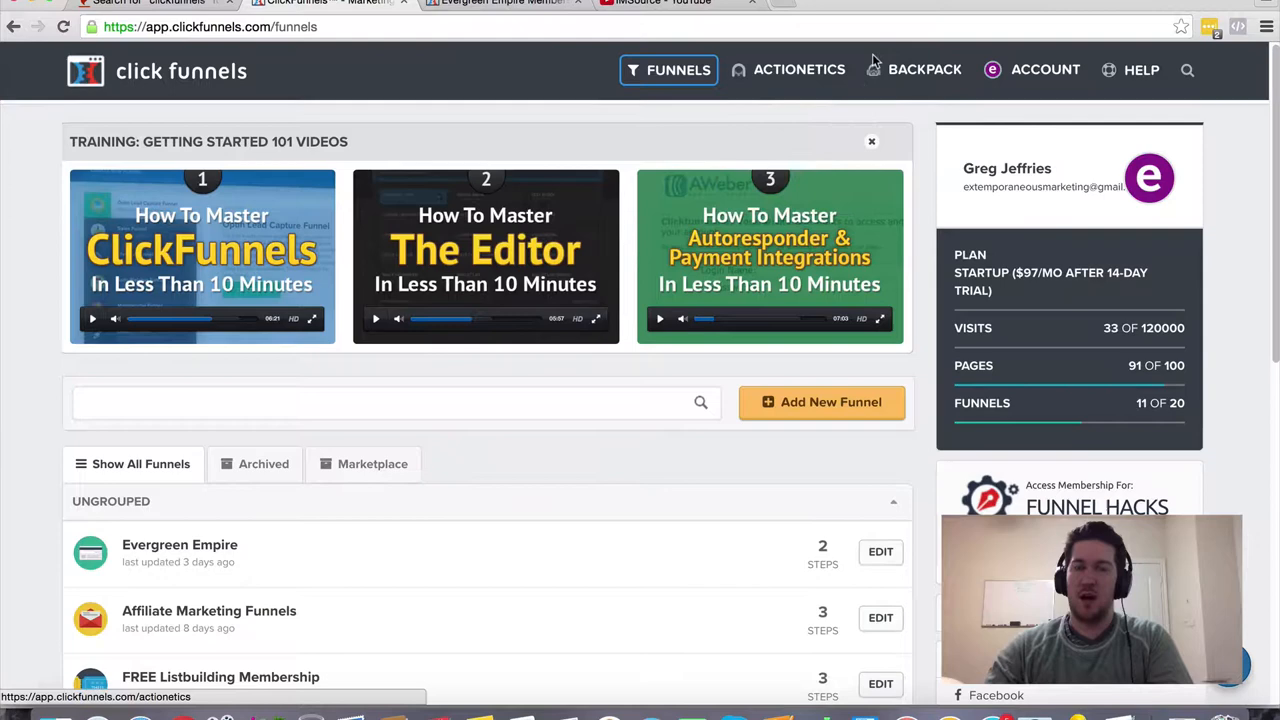
click(1044, 68)
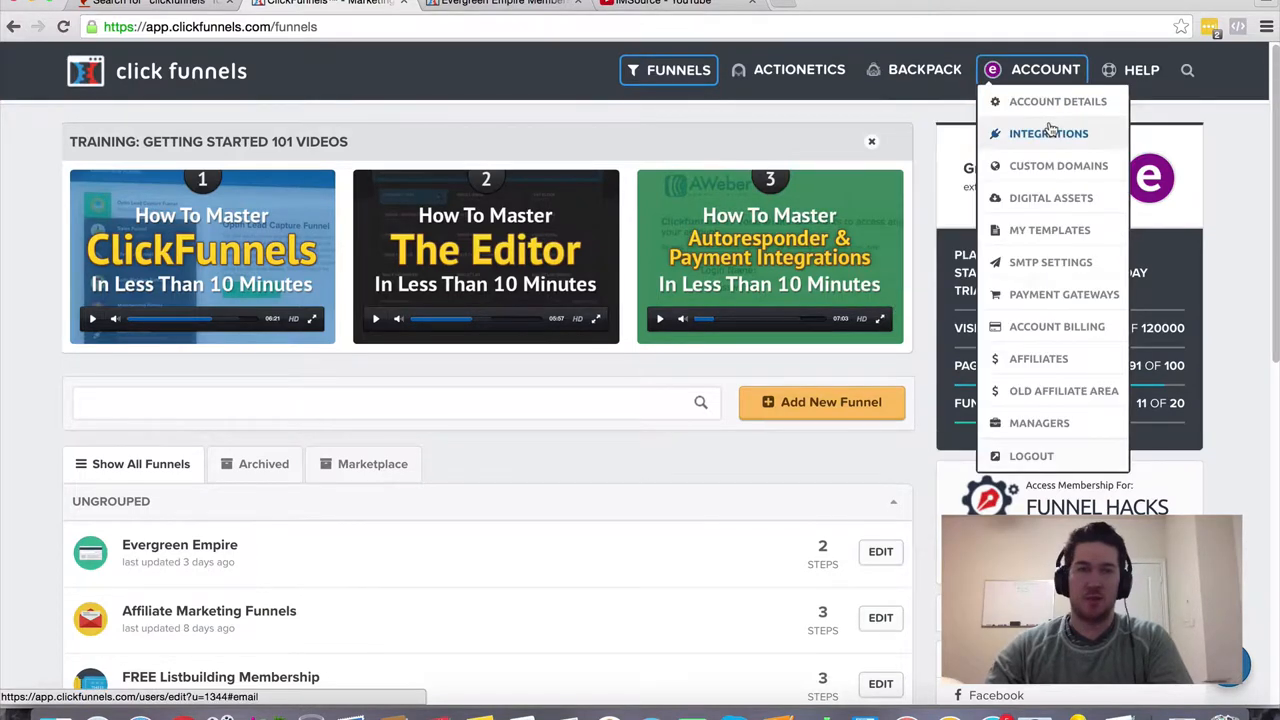
mouse_move(1050, 262)
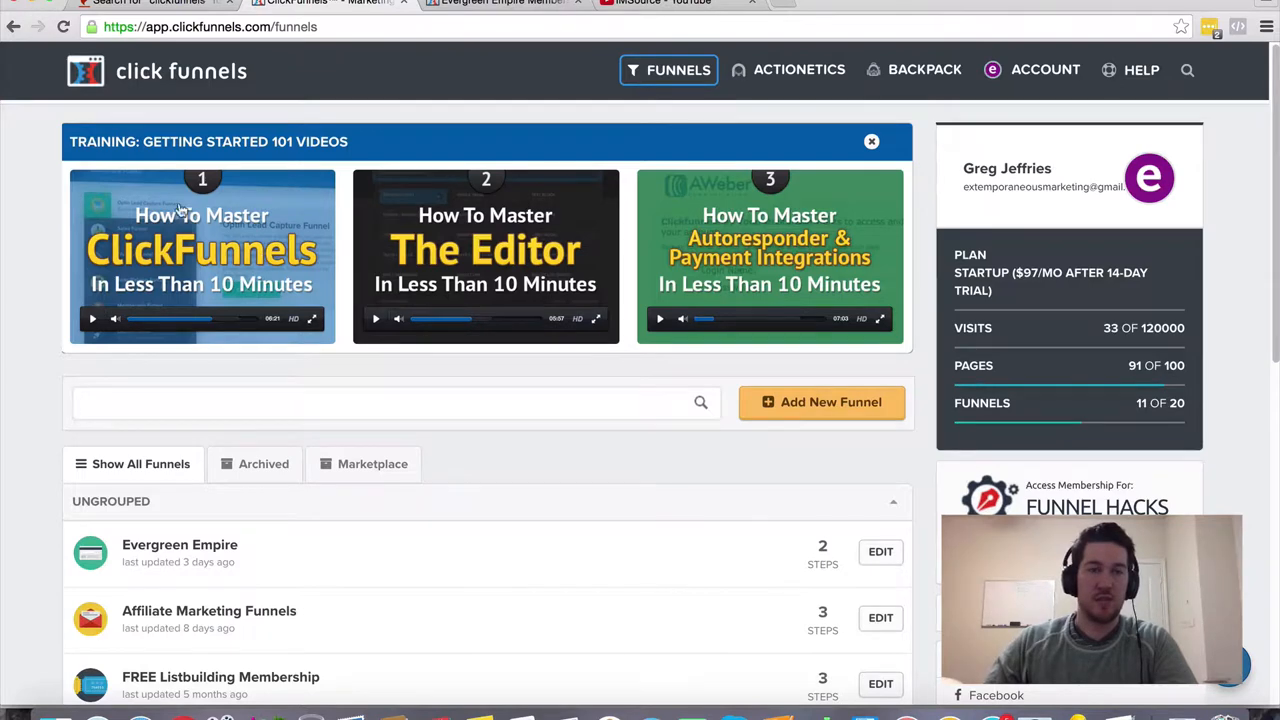
mouse_move(516, 224)
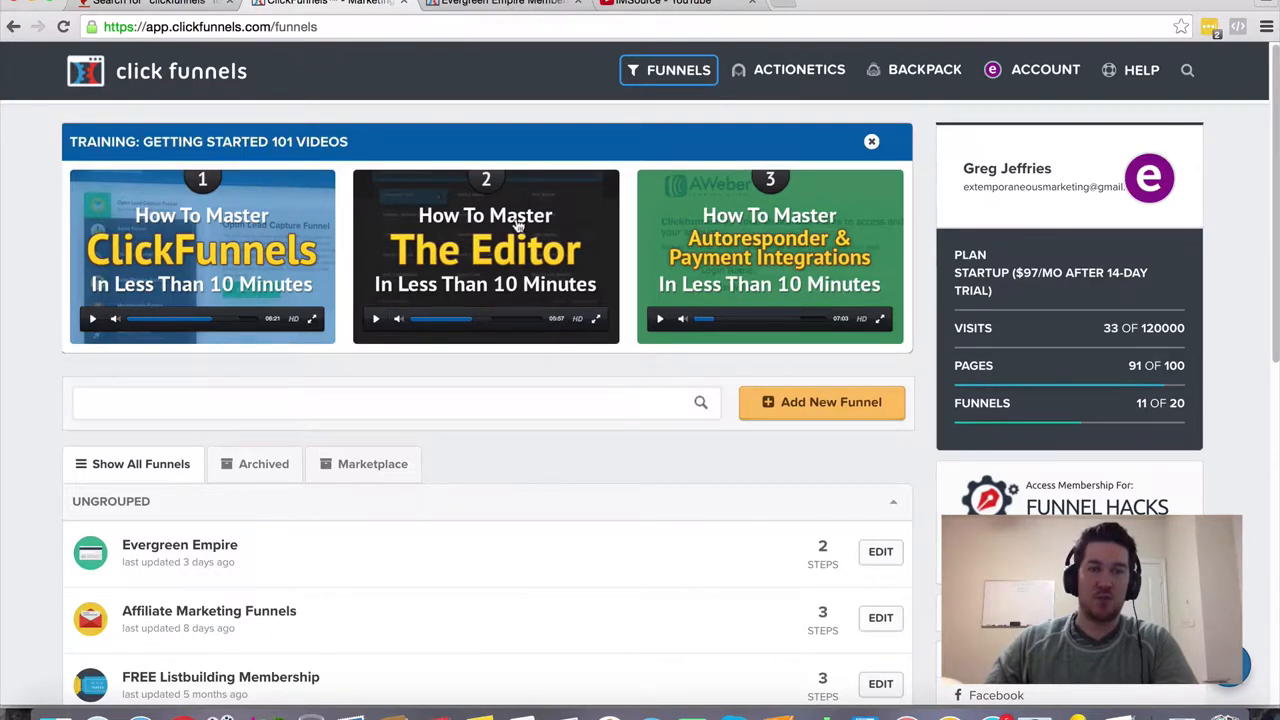
mouse_move(212, 262)
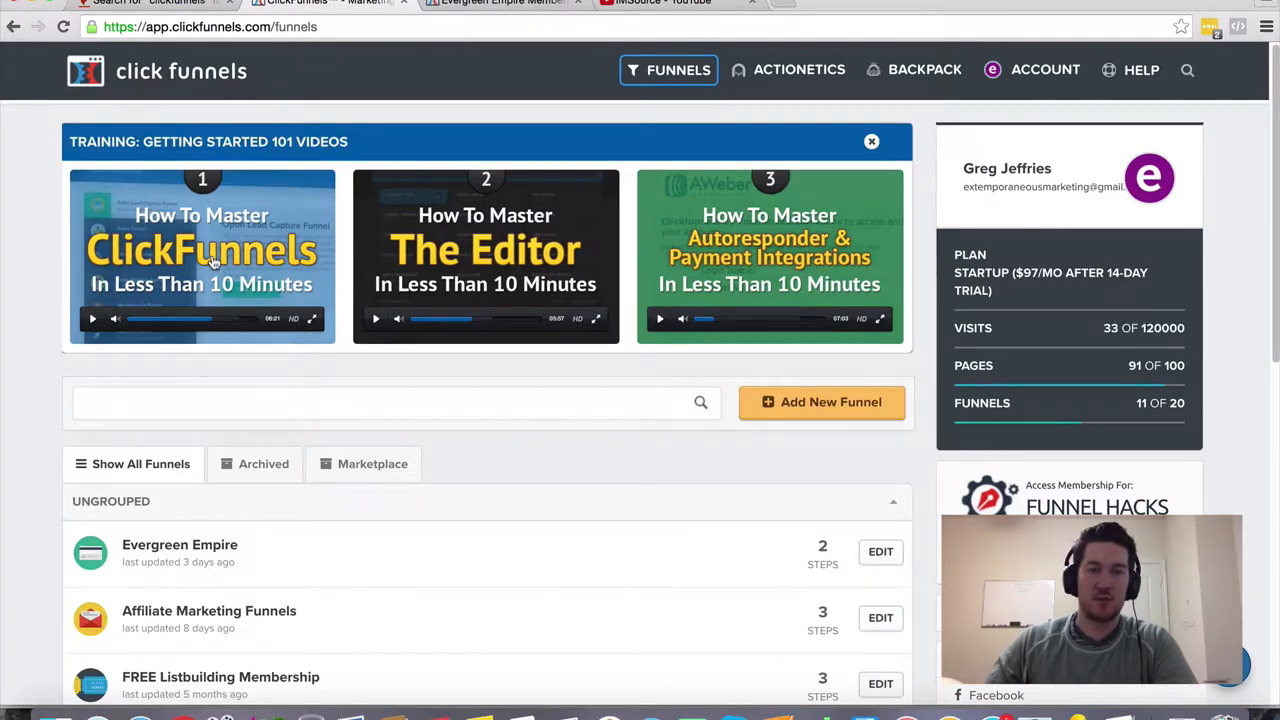
mouse_move(508, 260)
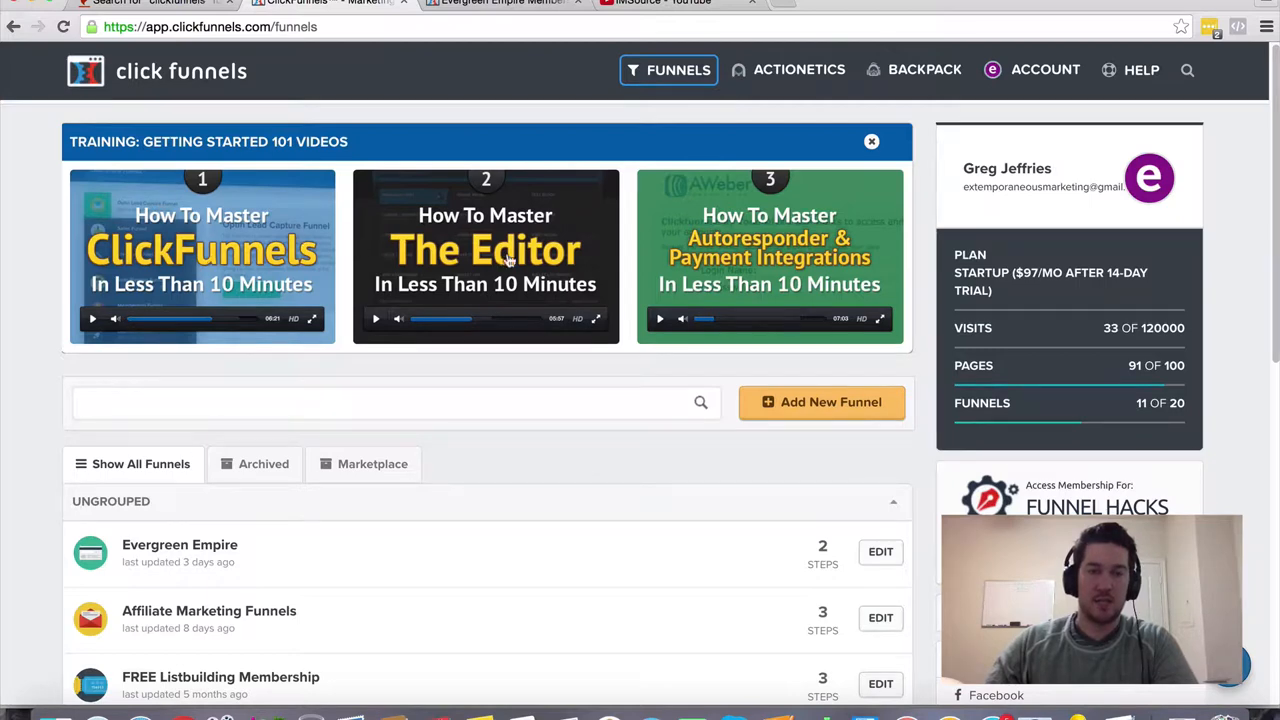
mouse_move(530, 276)
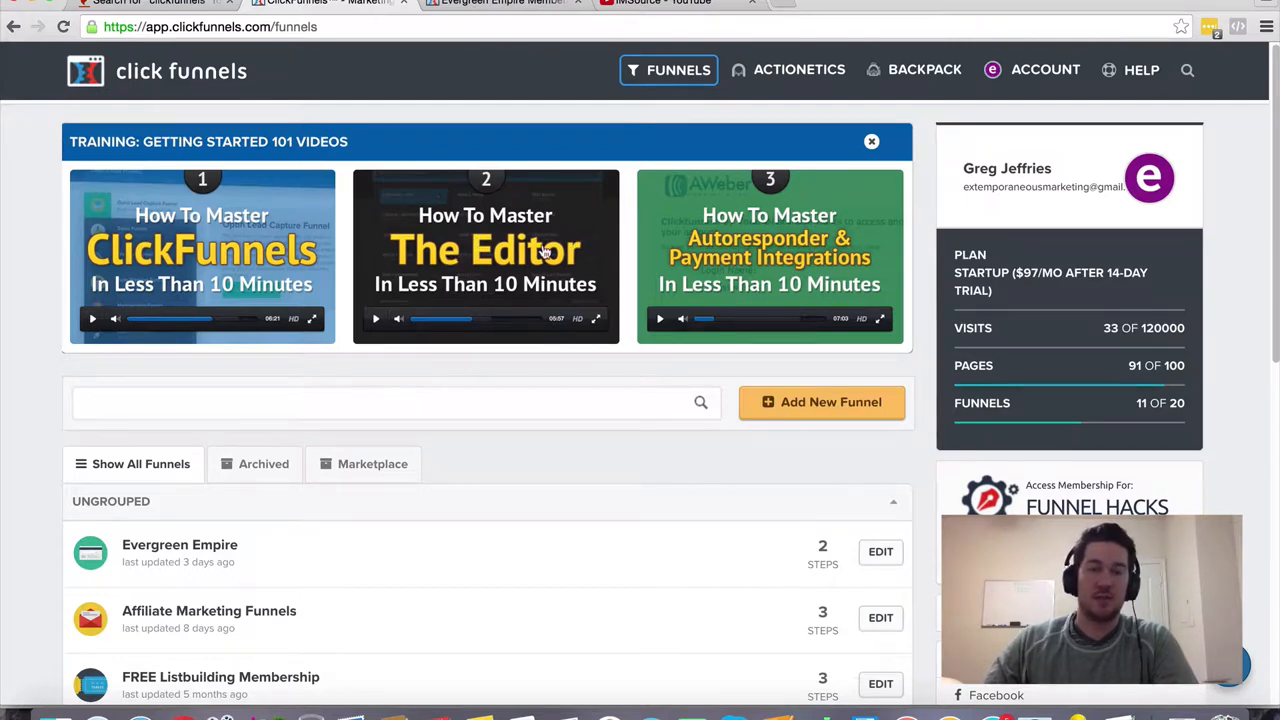
mouse_move(736, 176)
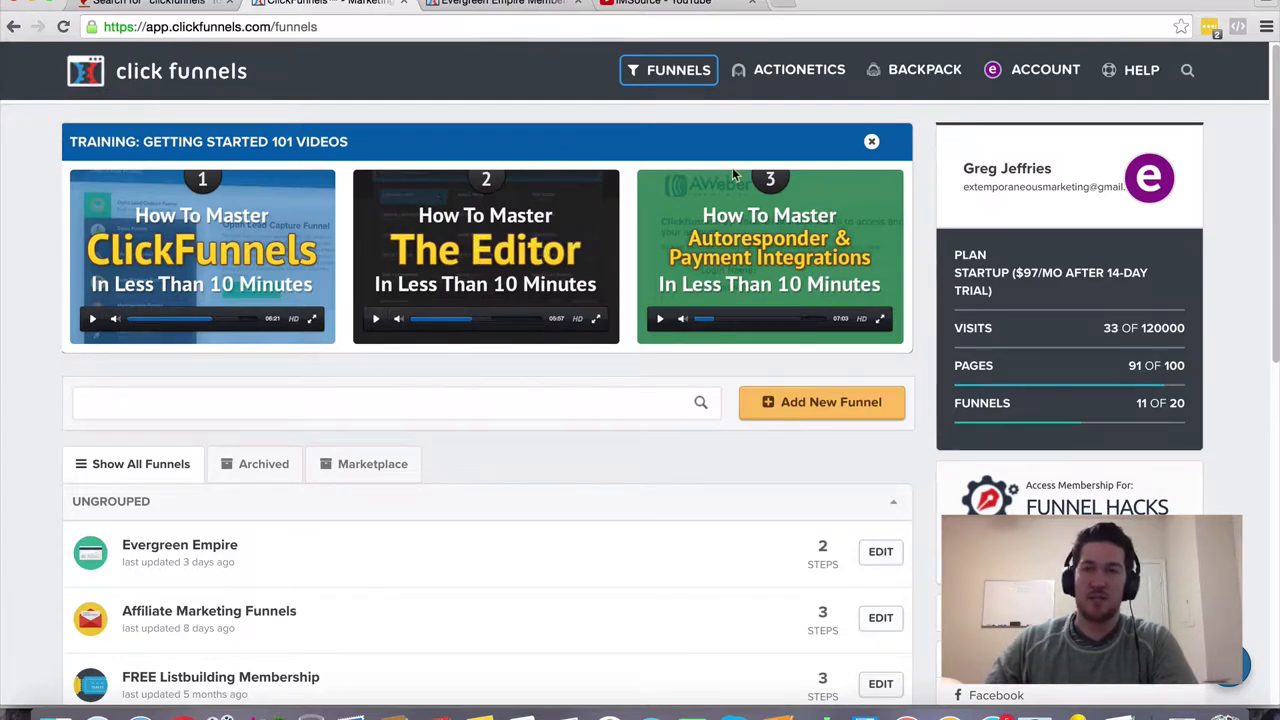
mouse_move(540, 128)
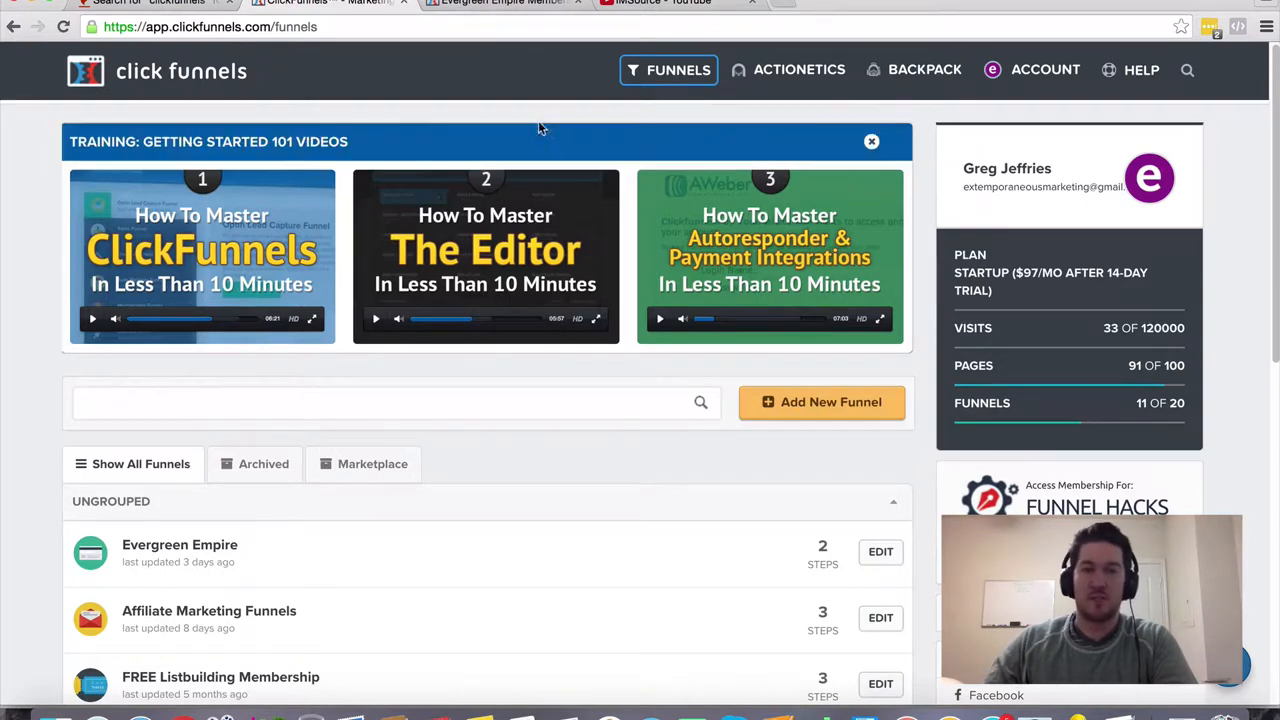
mouse_move(408, 114)
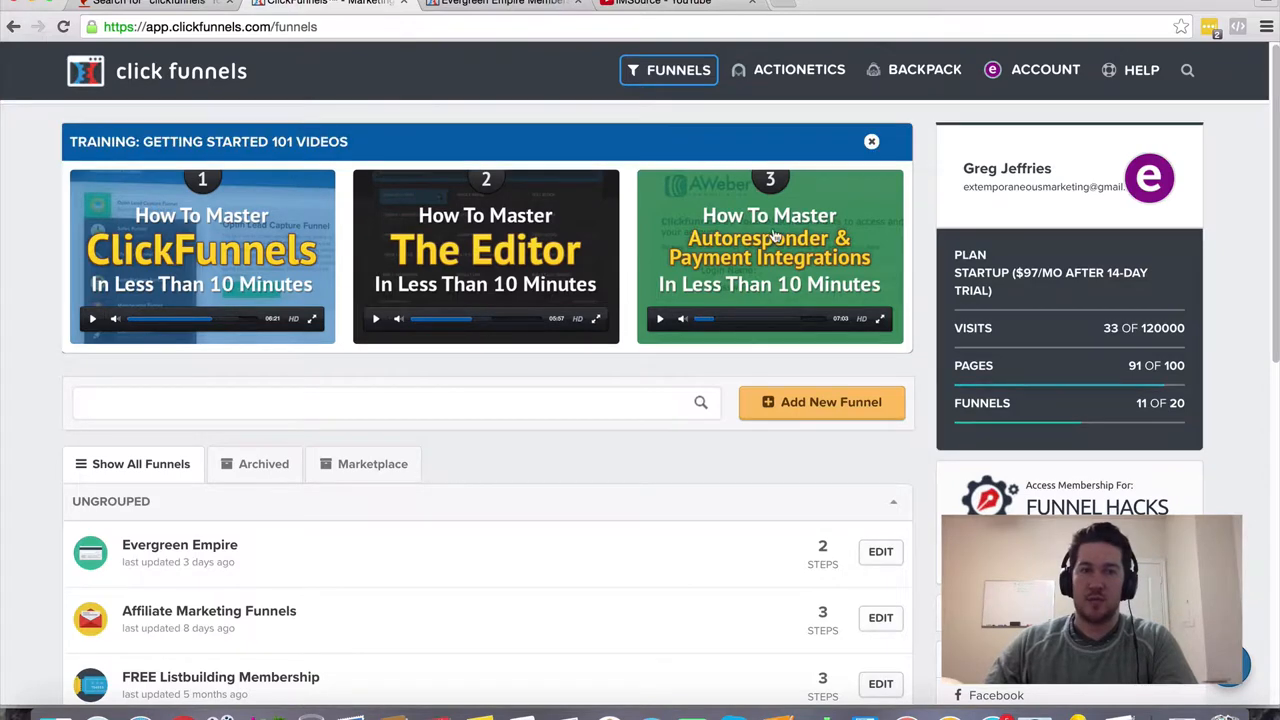
mouse_move(540, 180)
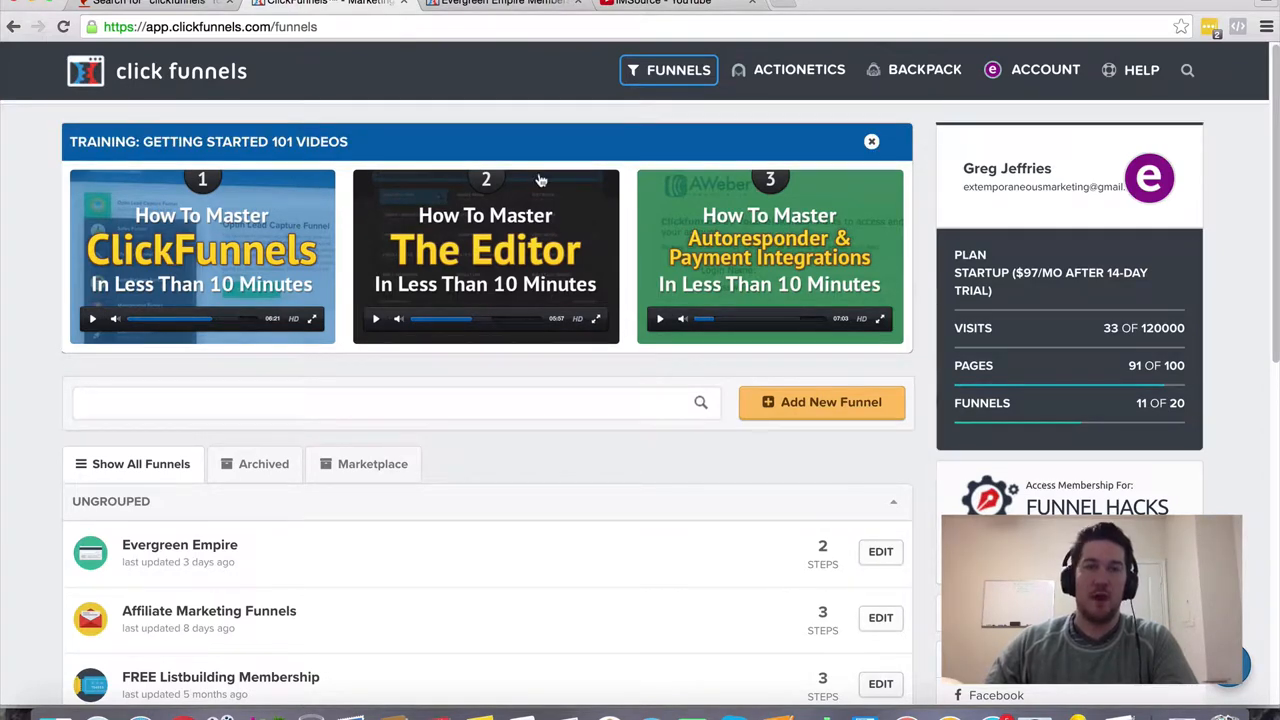
mouse_move(640, 224)
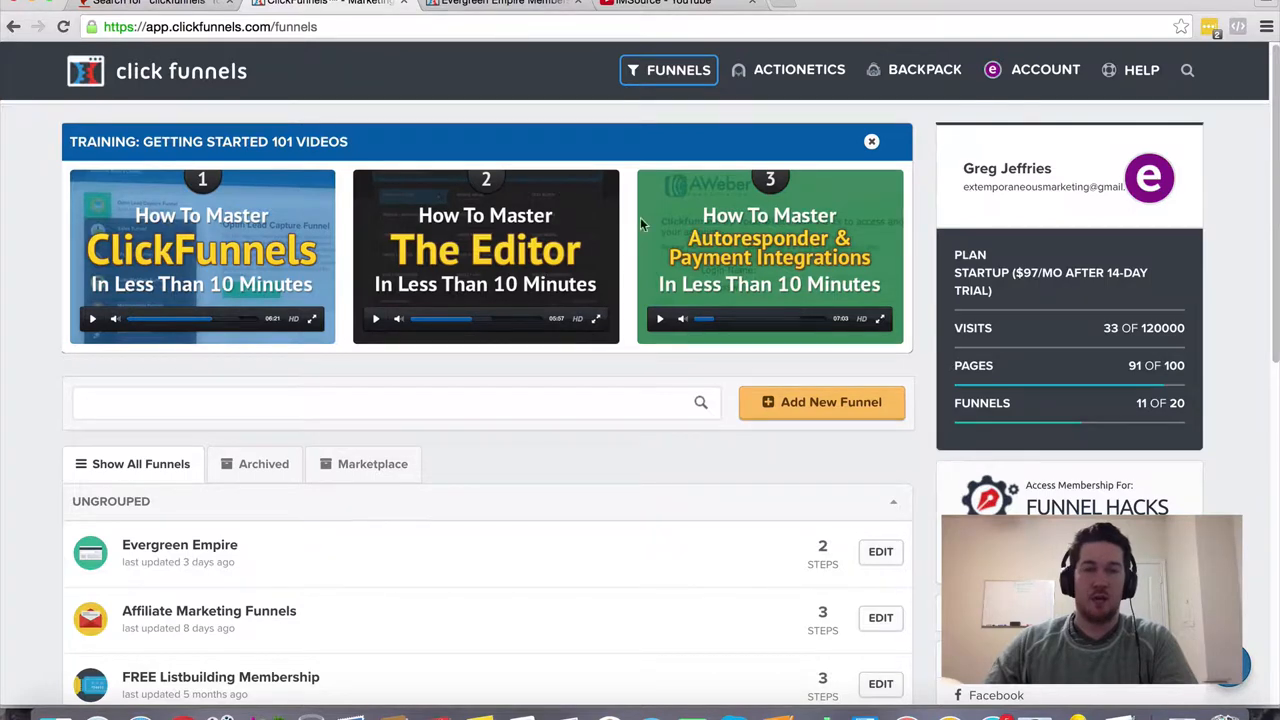
mouse_move(696, 188)
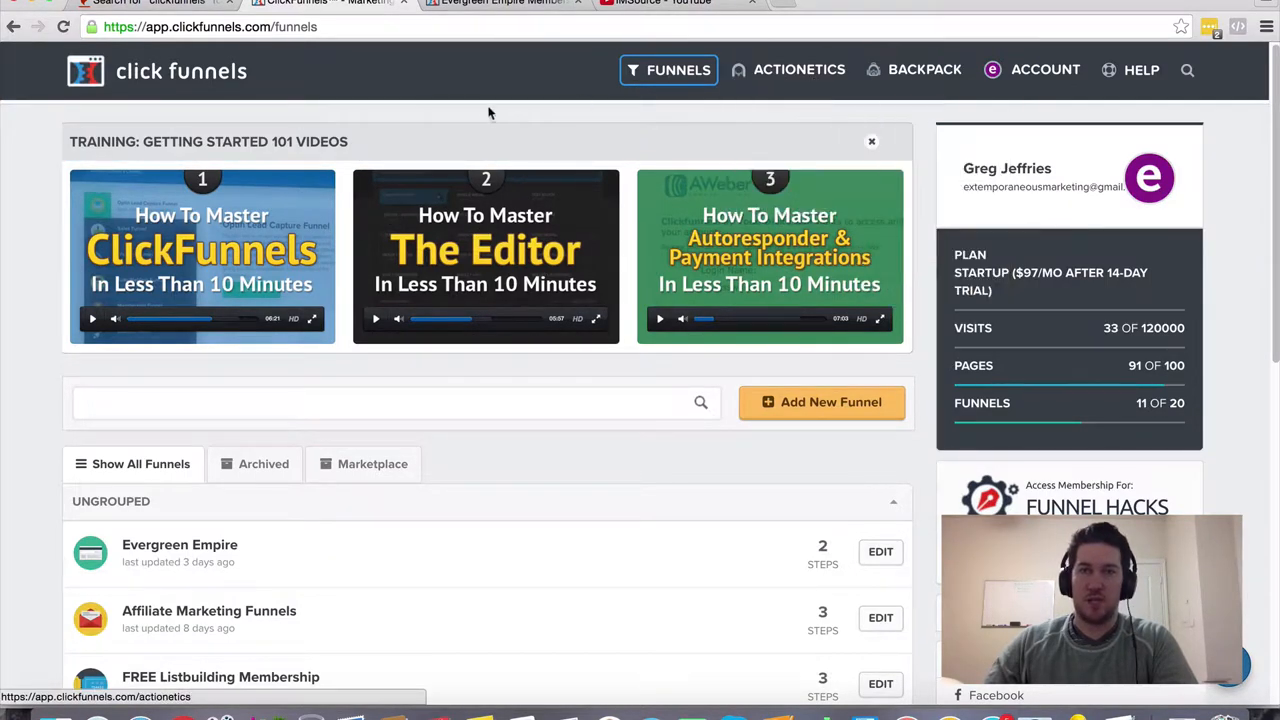
mouse_move(510, 50)
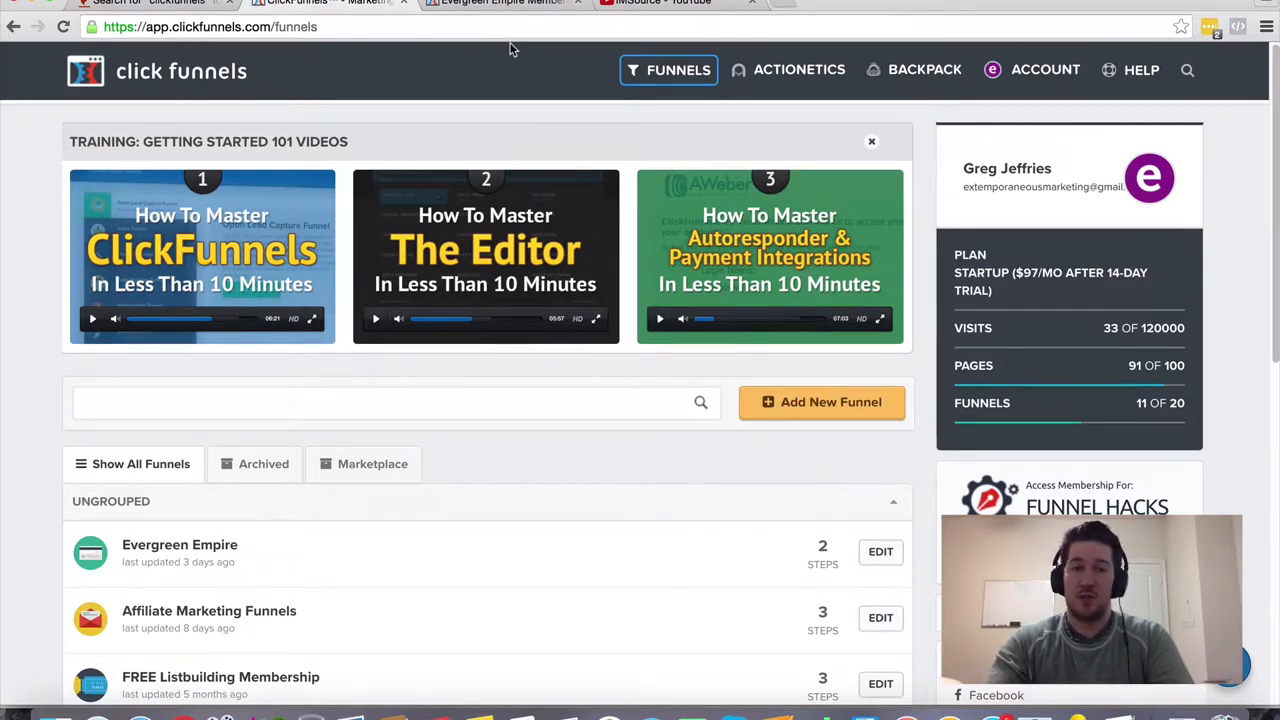
mouse_move(496, 24)
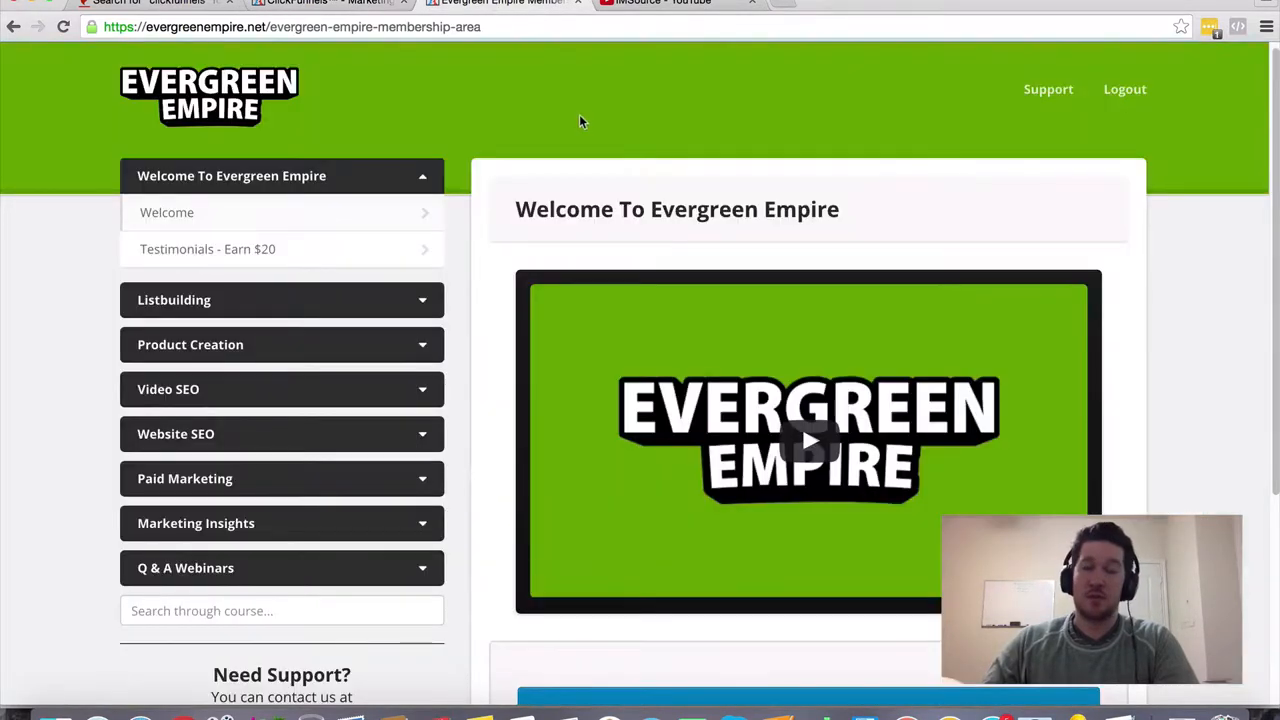
mouse_move(568, 122)
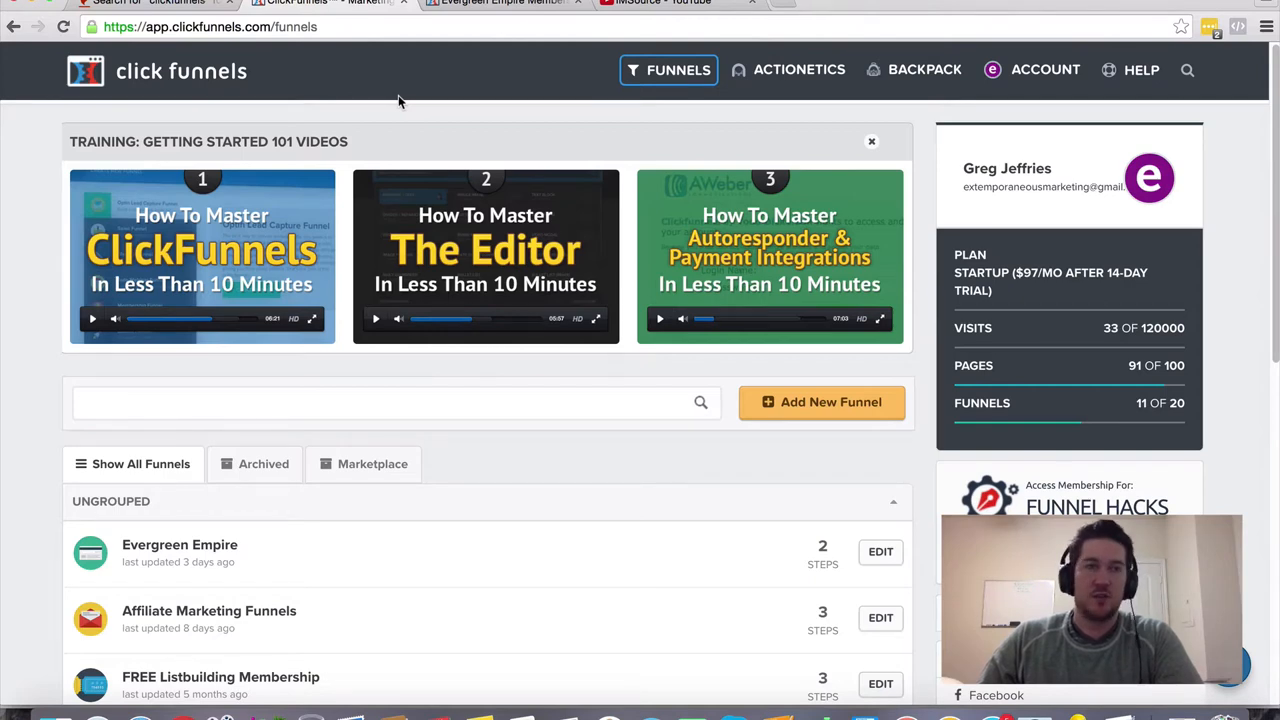
mouse_move(436, 88)
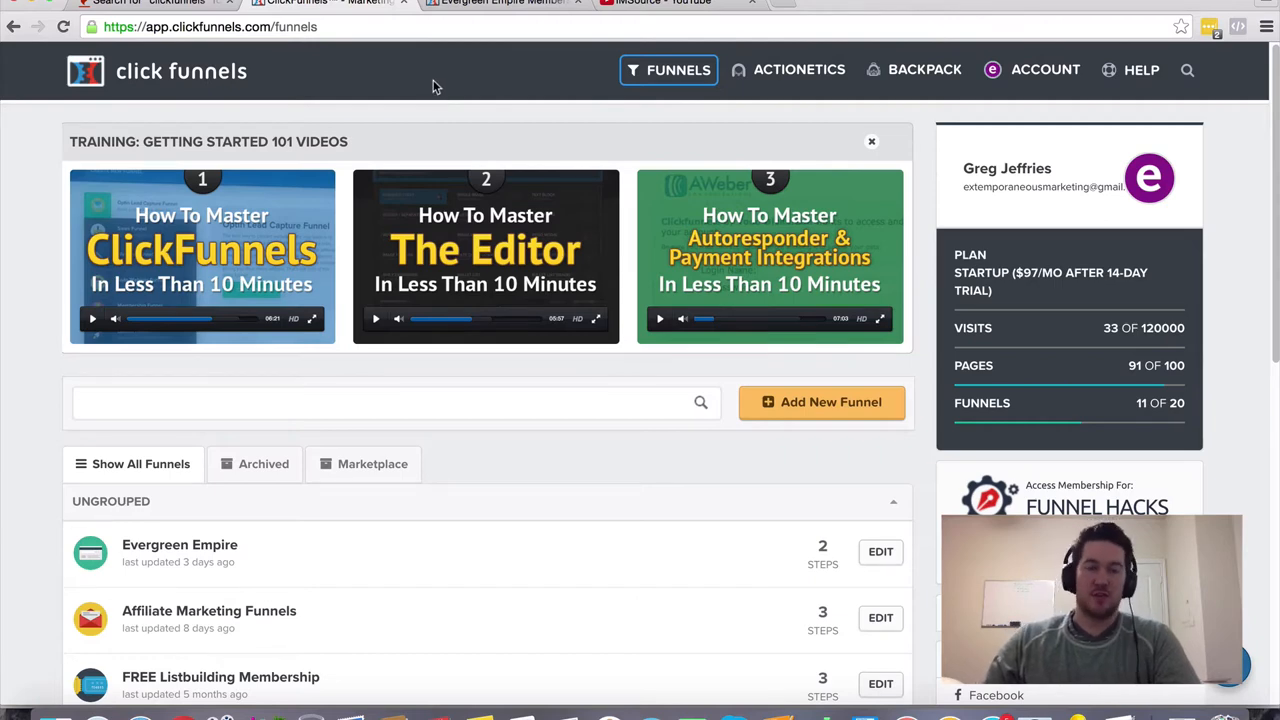
mouse_move(568, 380)
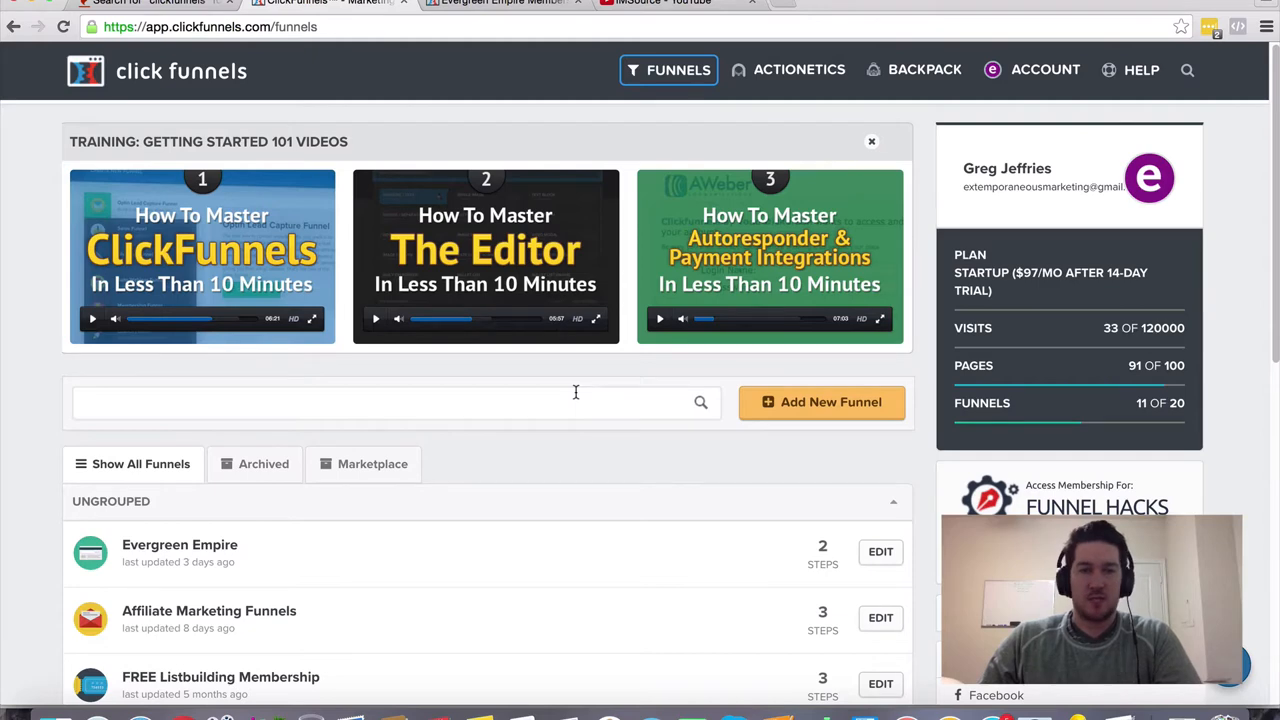
Step: Return to the Evergreen Empire membership course welcome page from the ClickFunnels dashboard
click(500, 2)
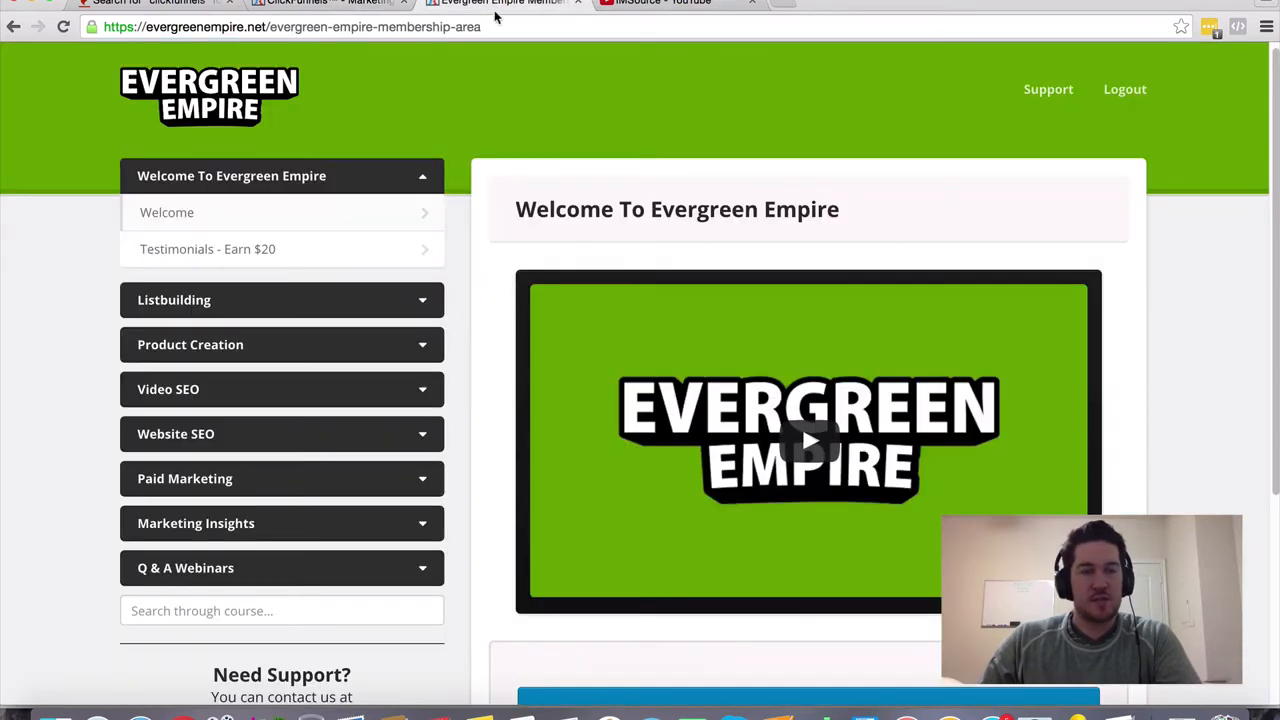
mouse_move(496, 136)
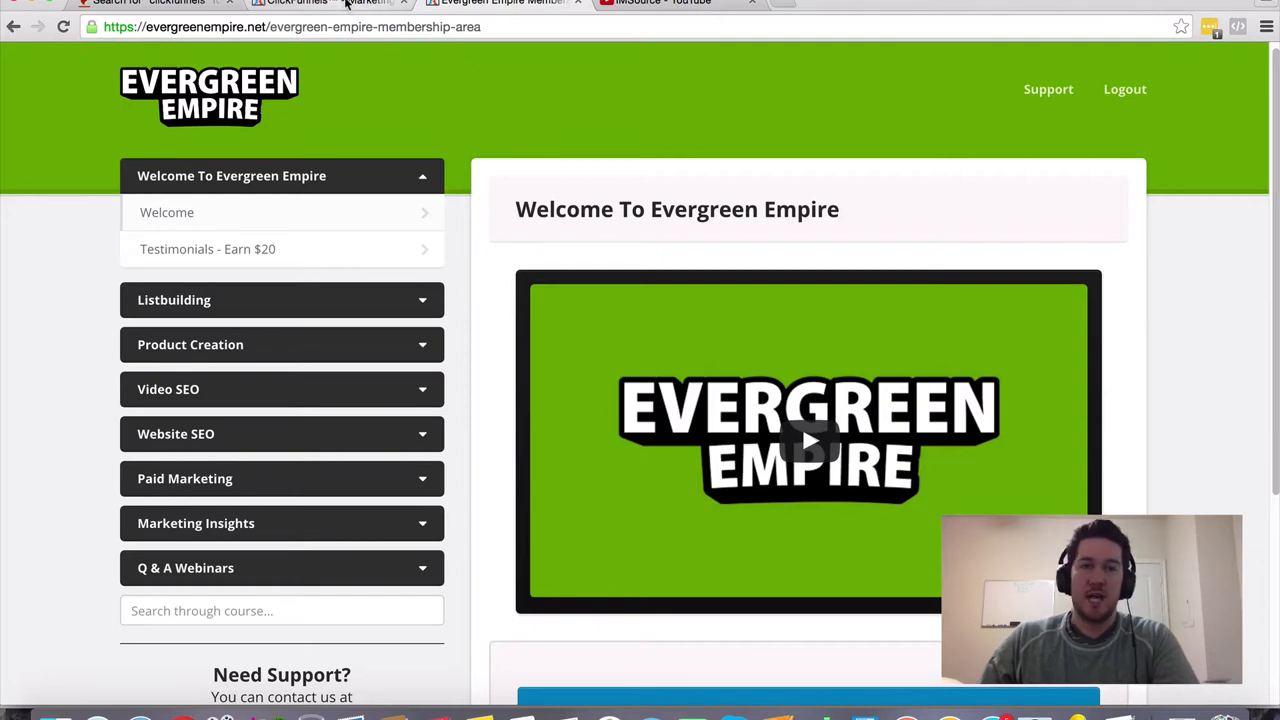
mouse_move(370, 4)
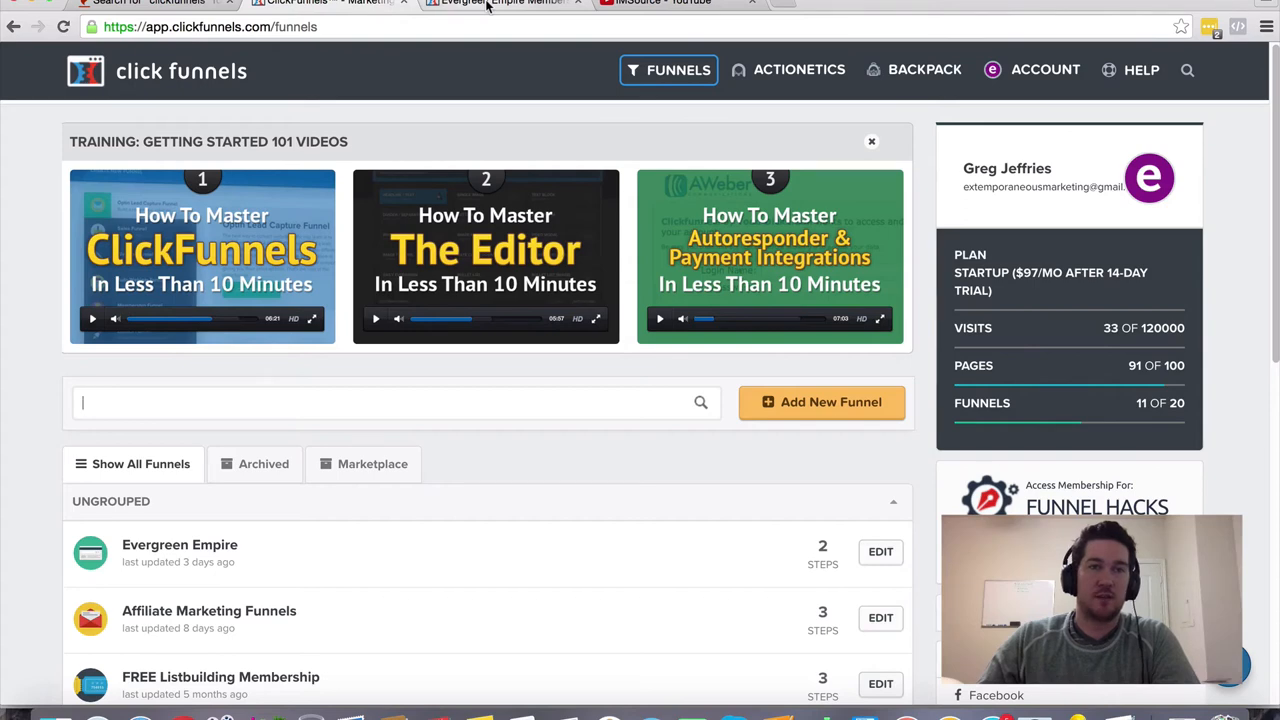
click(500, 4)
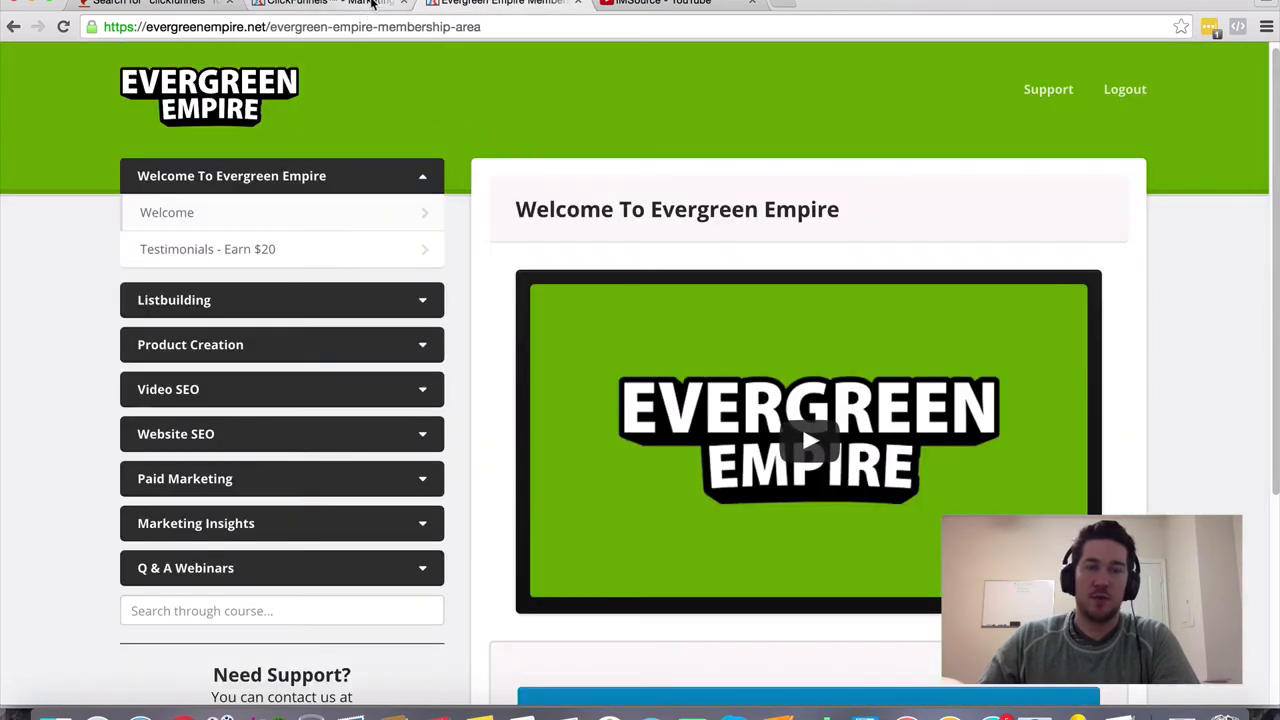